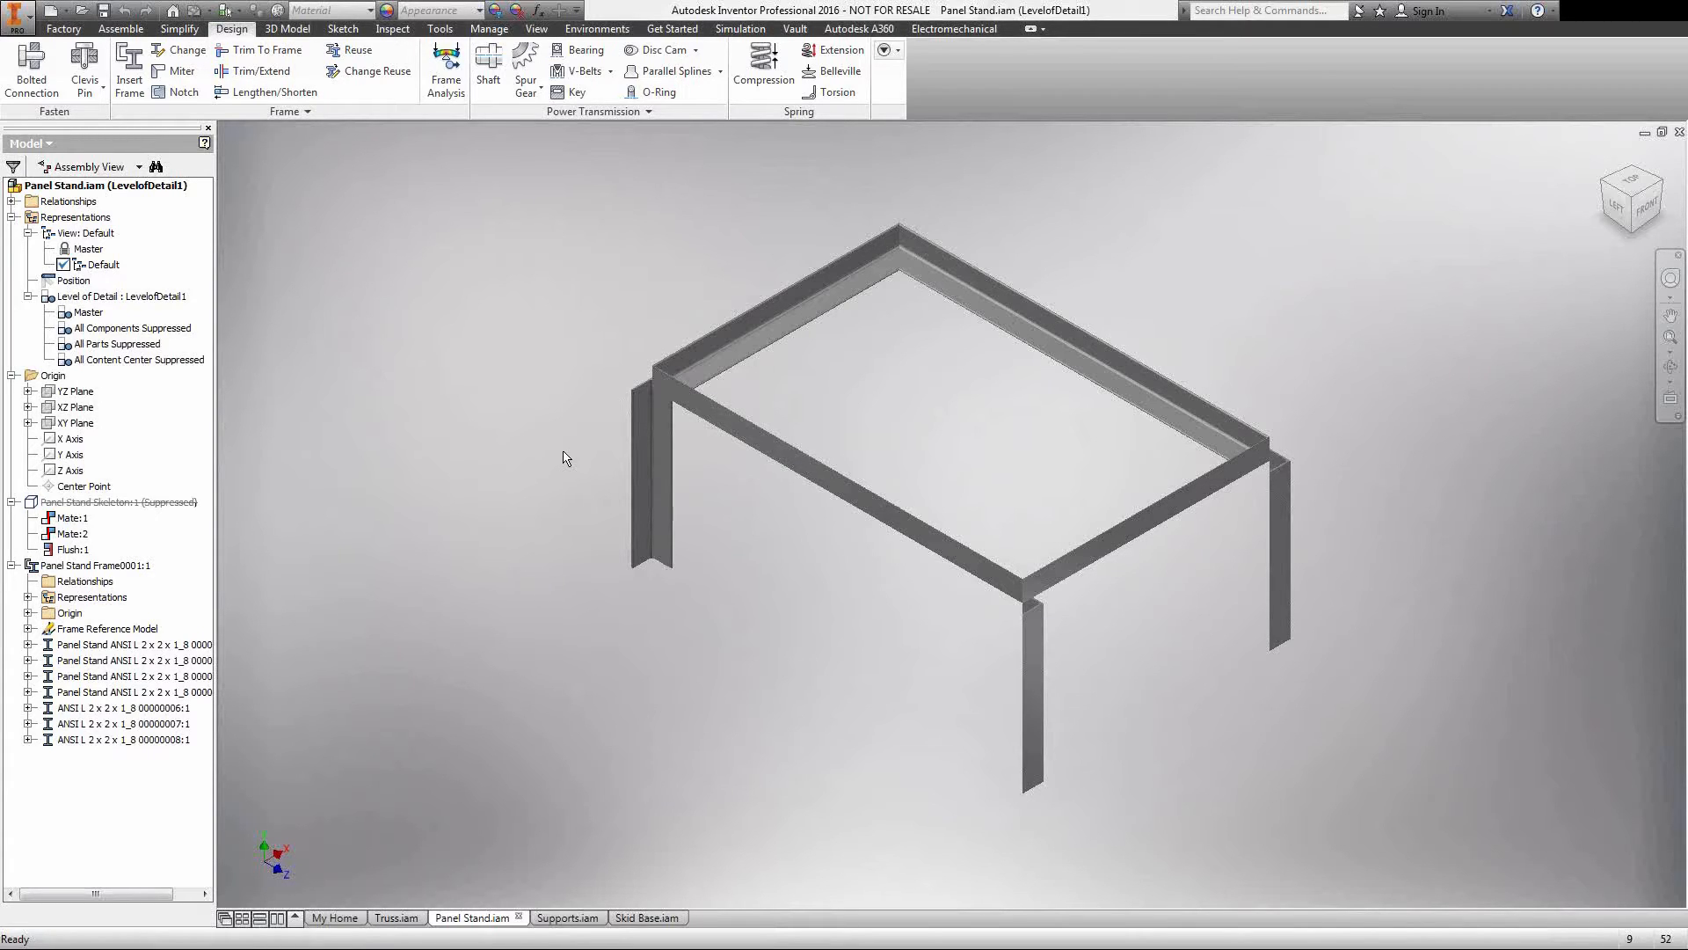
Step: Change the skeleton sketch dimensions: base 84→100 by 30→50, frame 67→56 tall, 28→35 wide
left_click(560, 917)
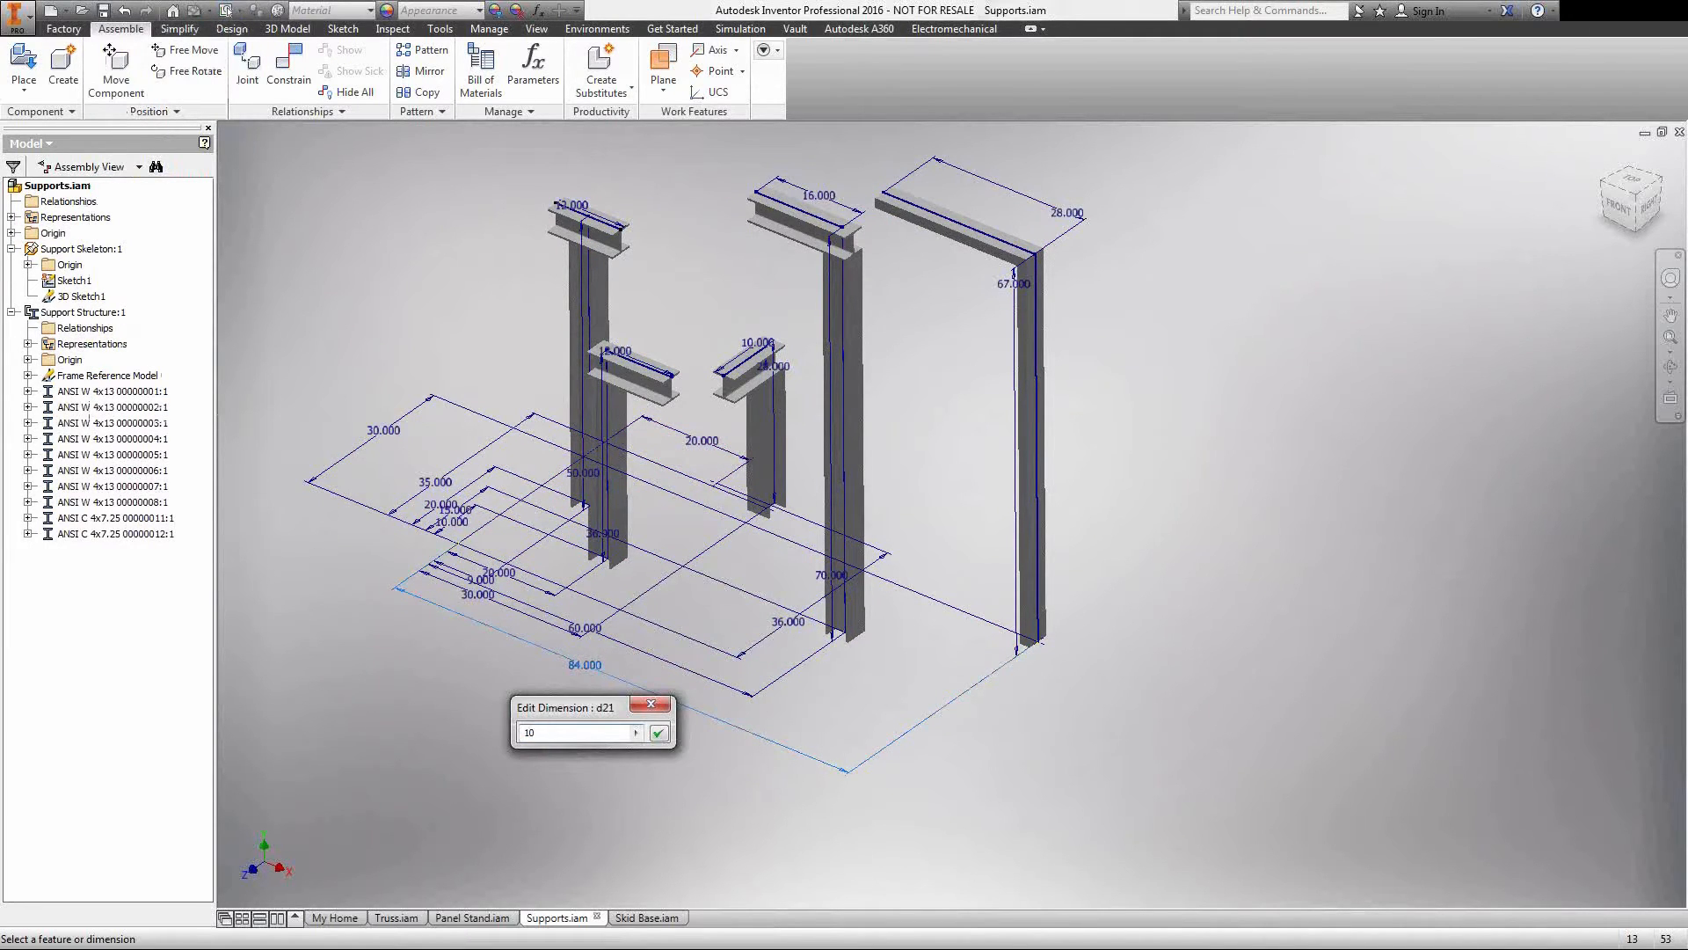
left_click(657, 732)
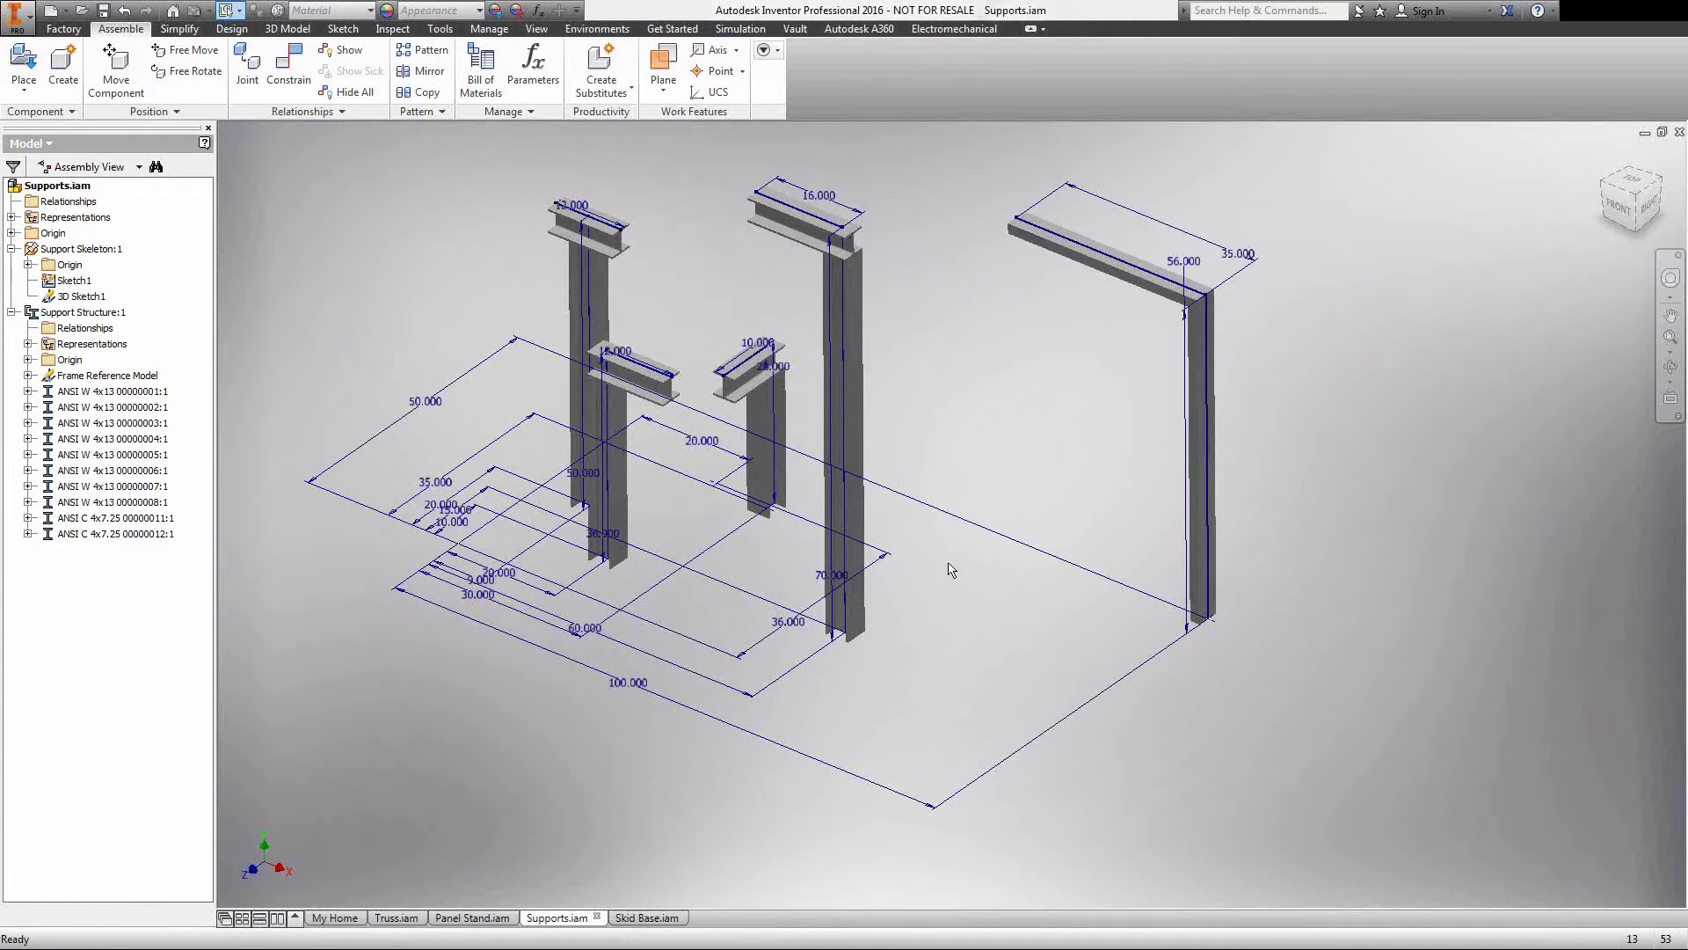
left_click(641, 918)
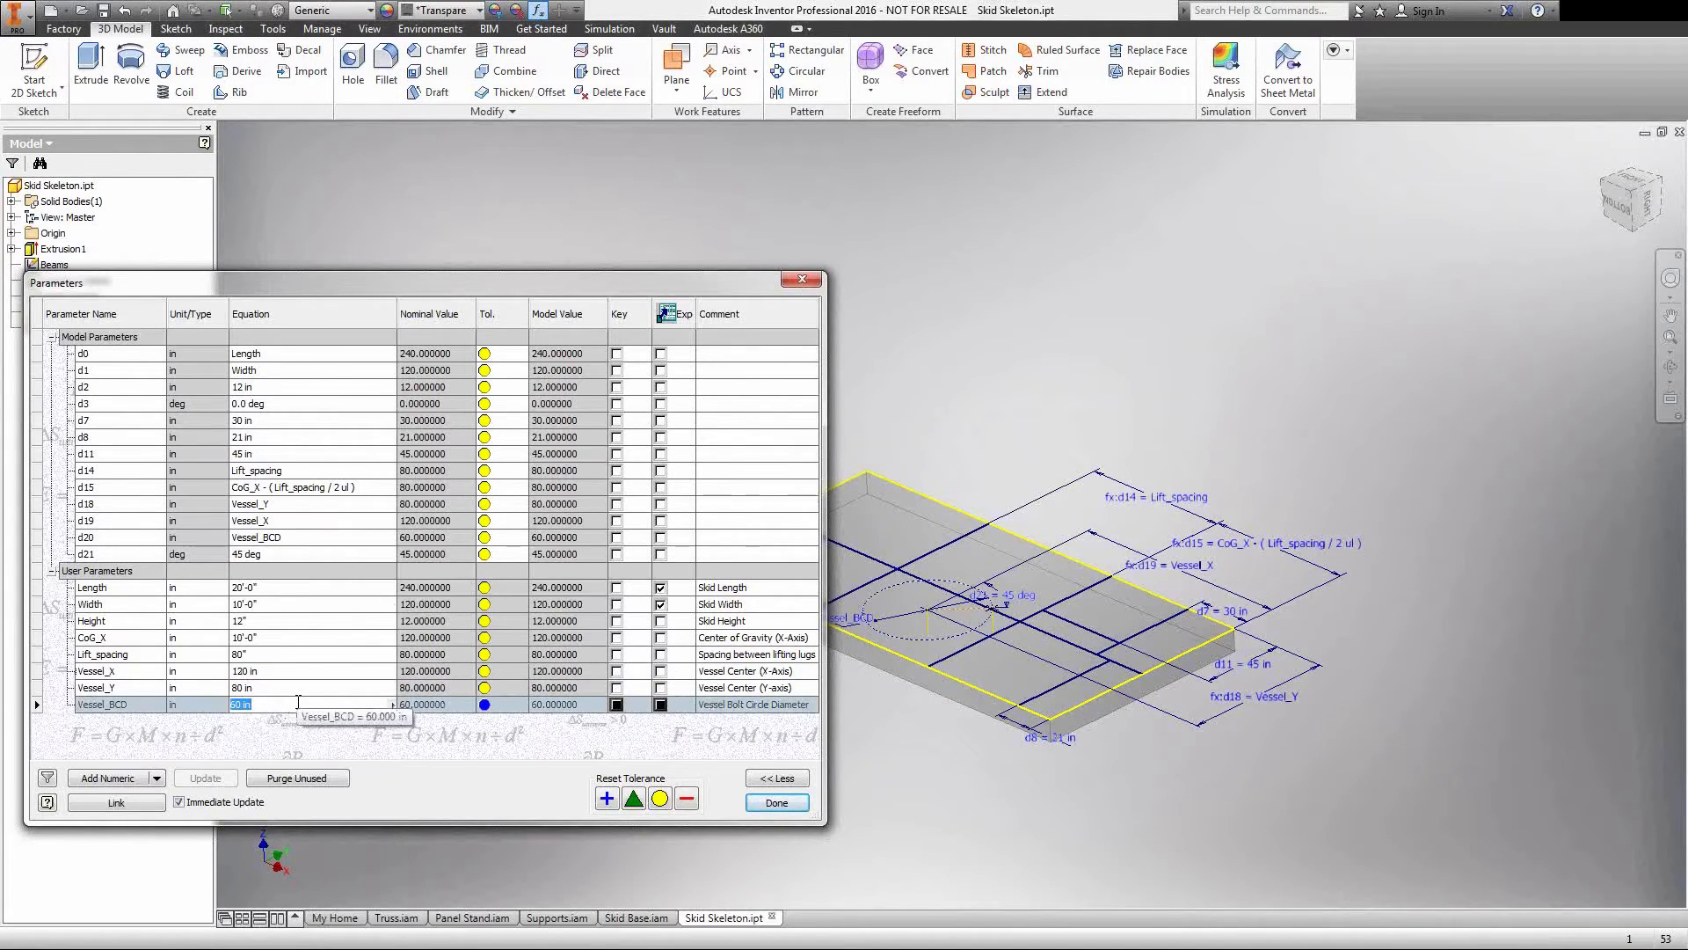
Step: Drive the skeleton dimensions with user parameters Length, Width, Height, CoG_X, Lift_spacing, Vessel_X, Vessel_Y, Vessel_BCD
left_click(633, 917)
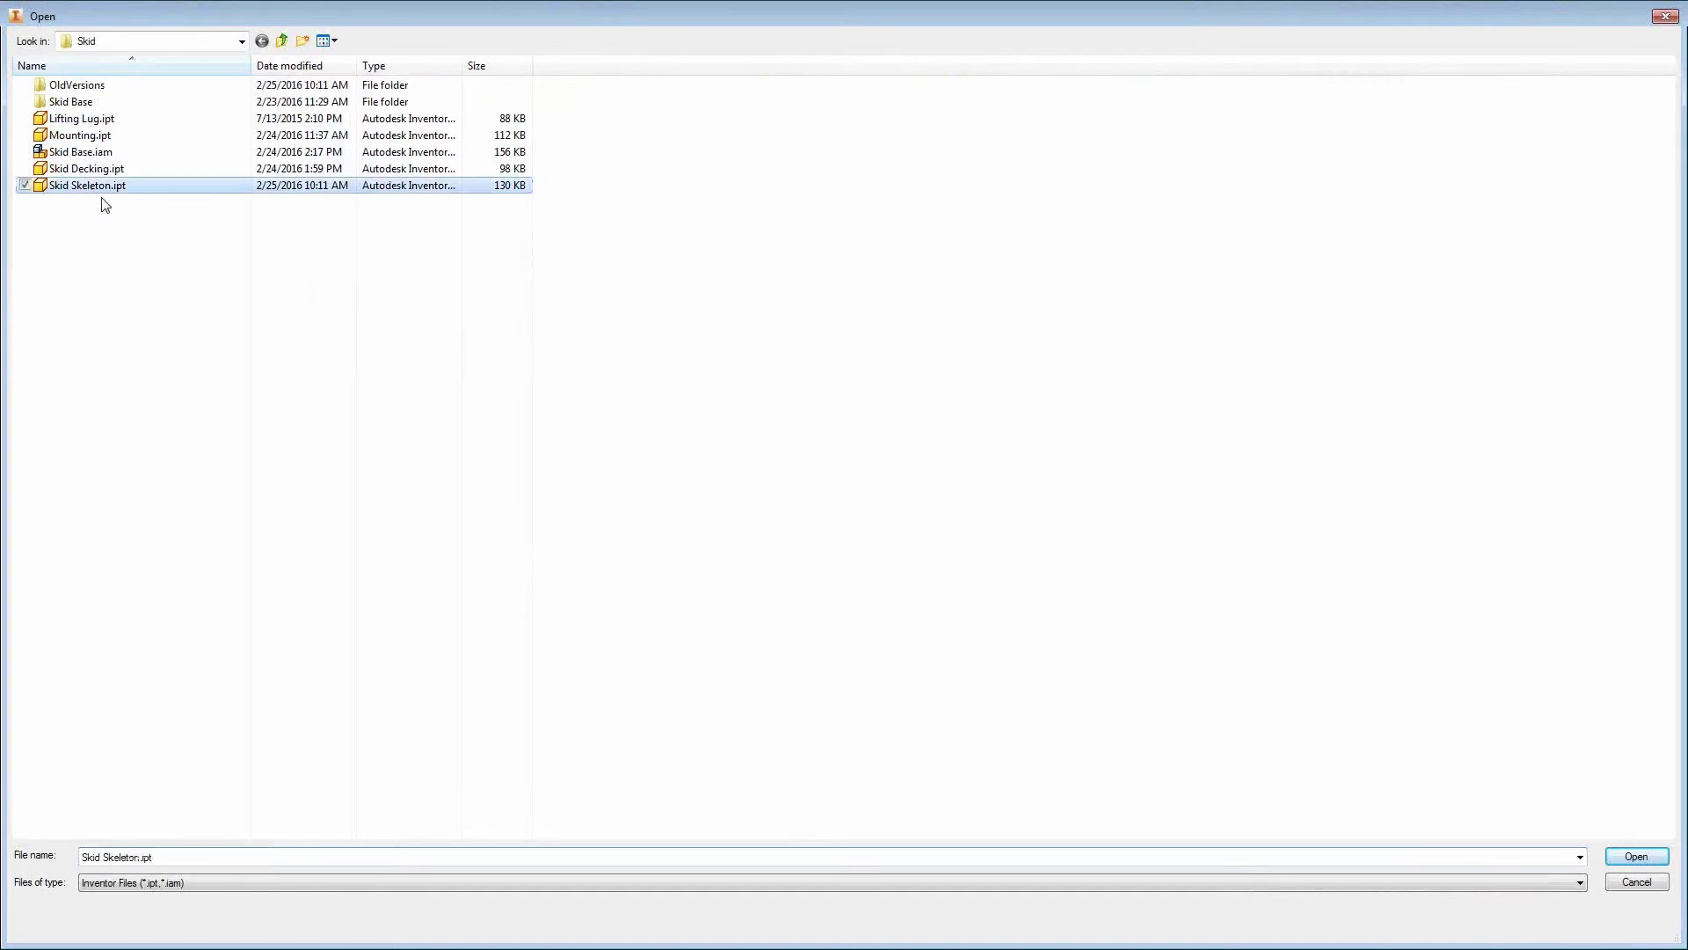
Step: Set the Skid Decking iProperties Description to '=Skid Decking, <d0> x <d1>'
left_click(1635, 855)
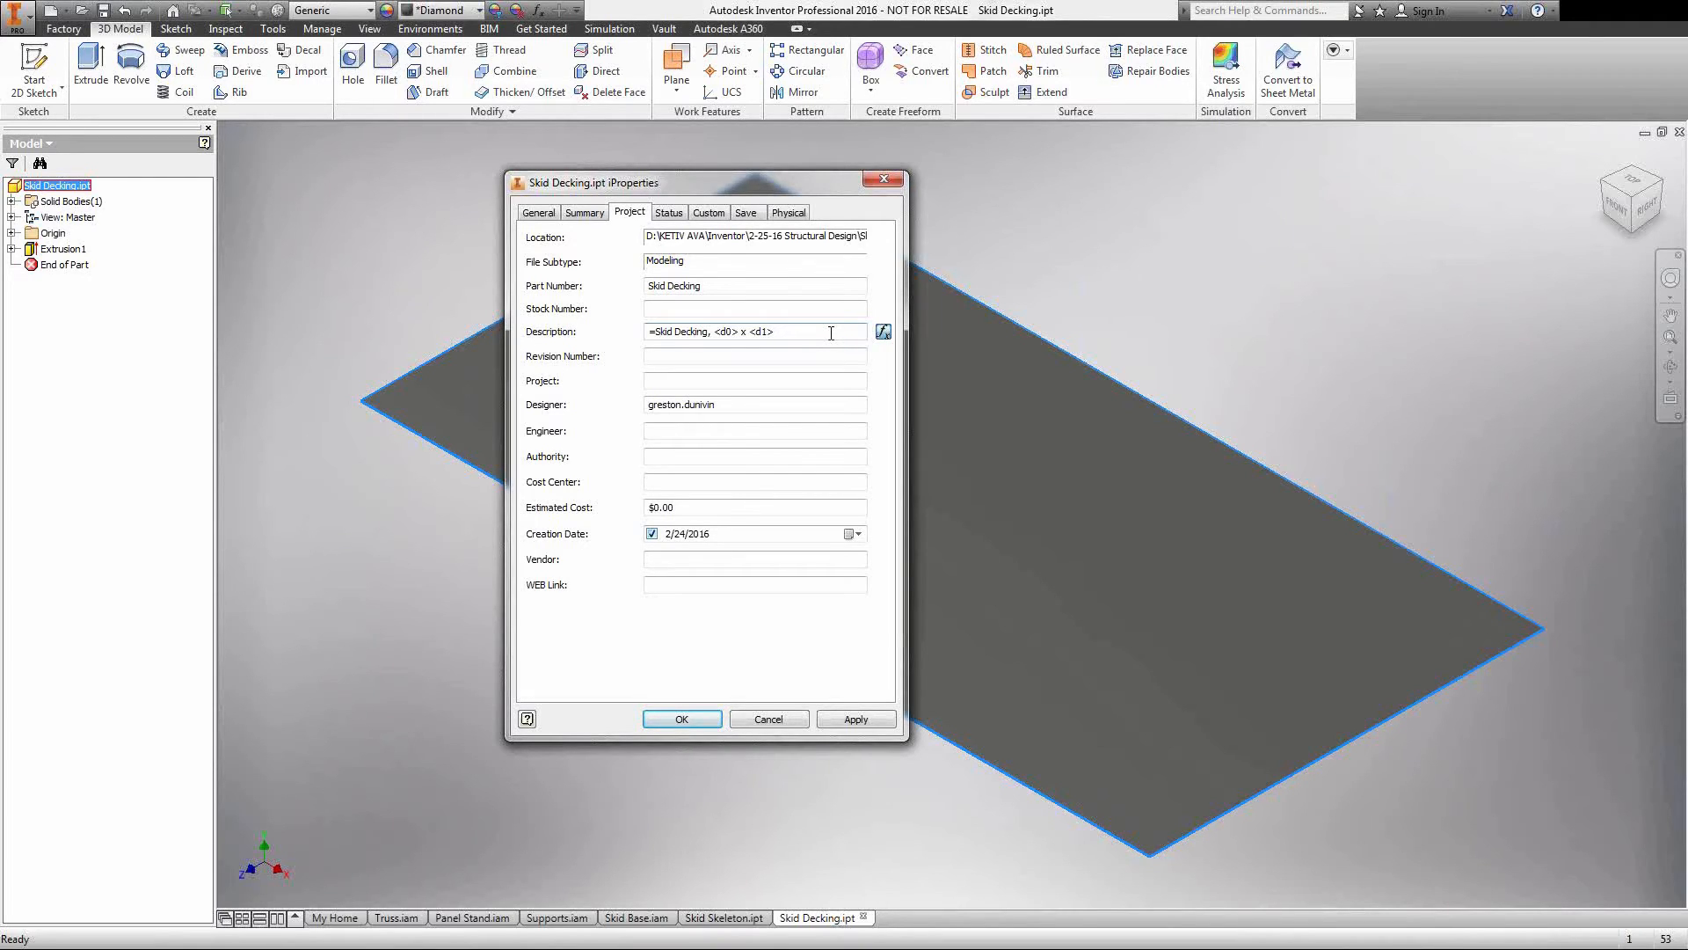